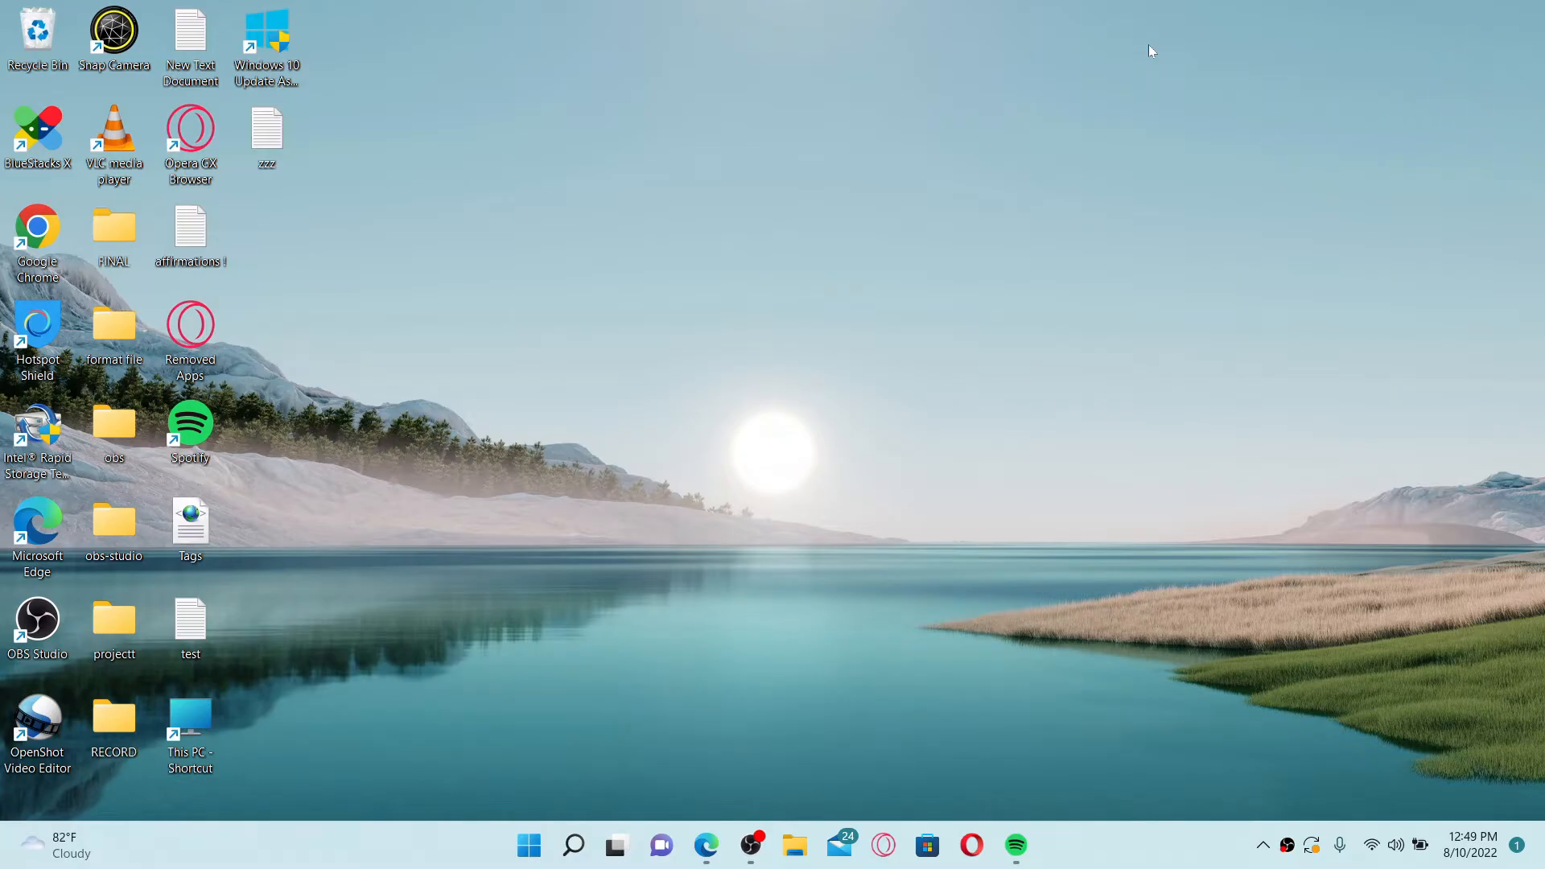
mouse_move(648, 389)
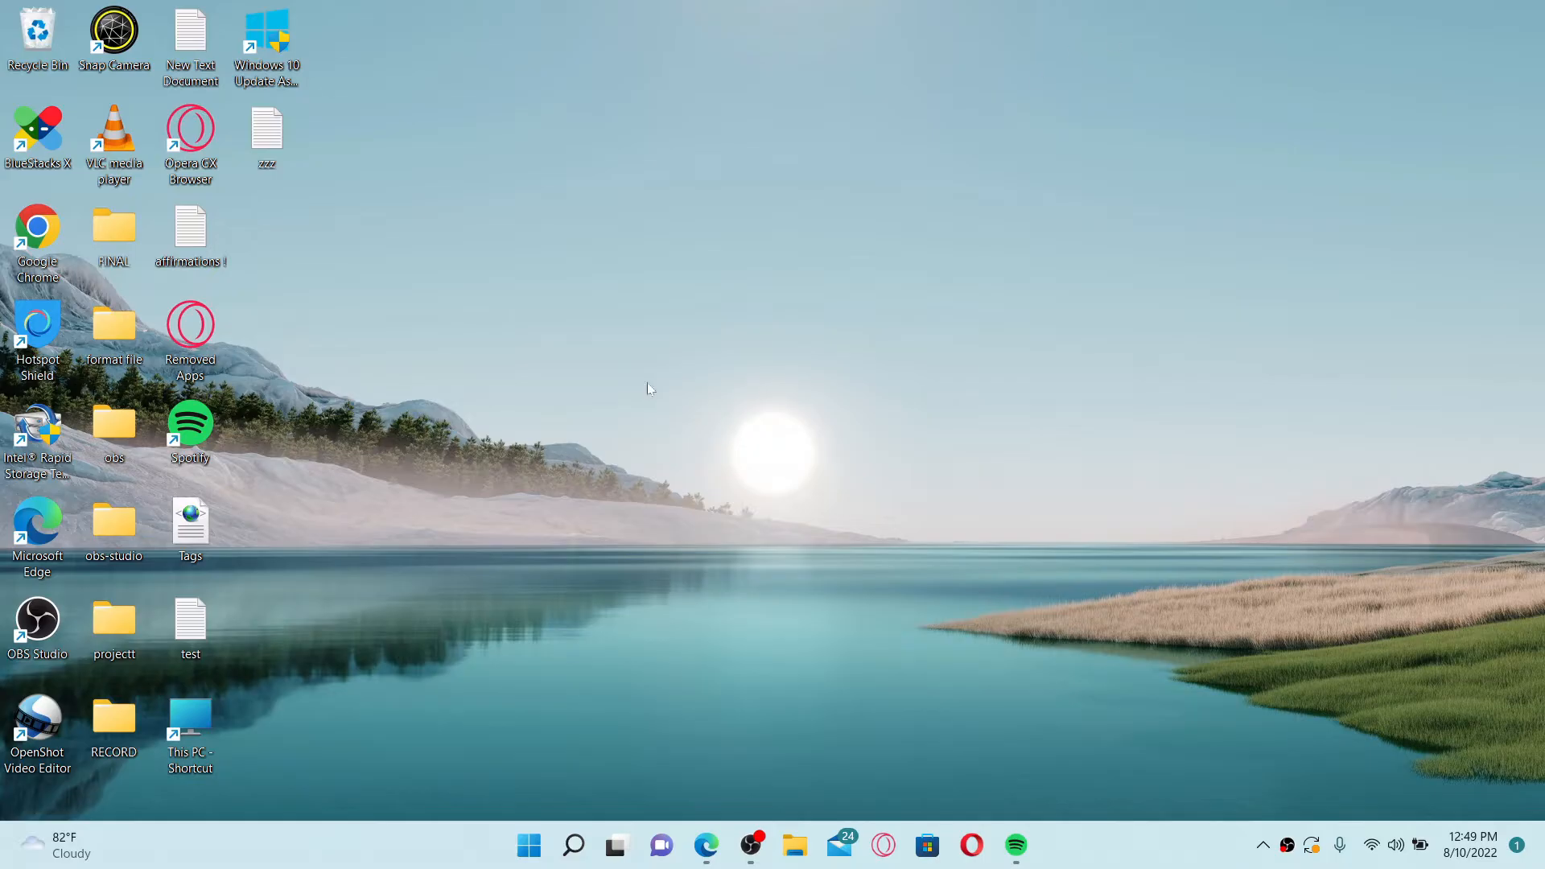
click(705, 845)
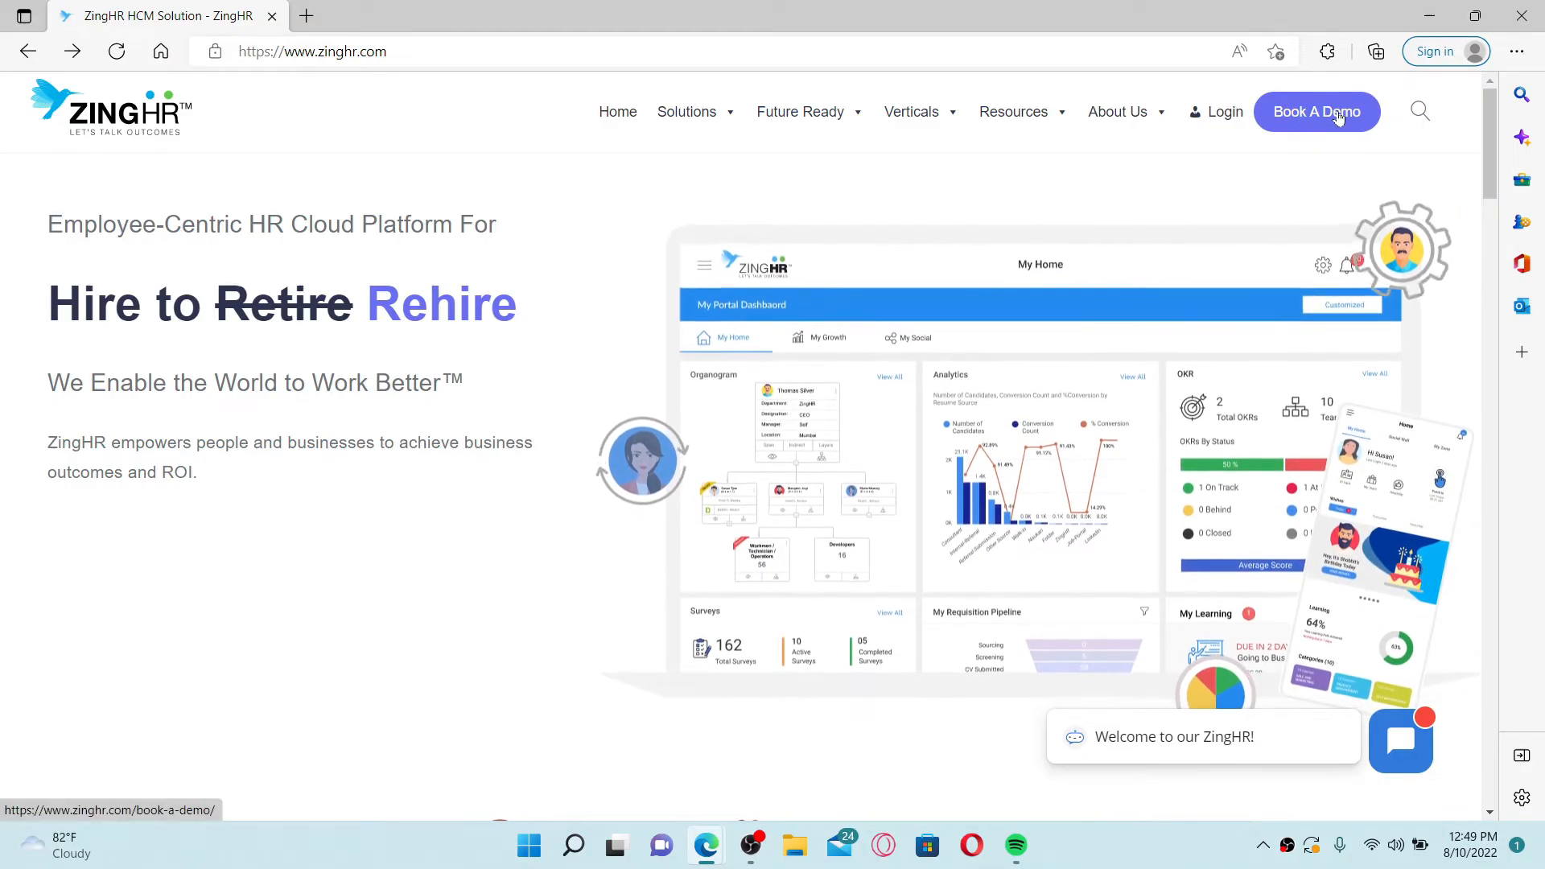
click(1318, 112)
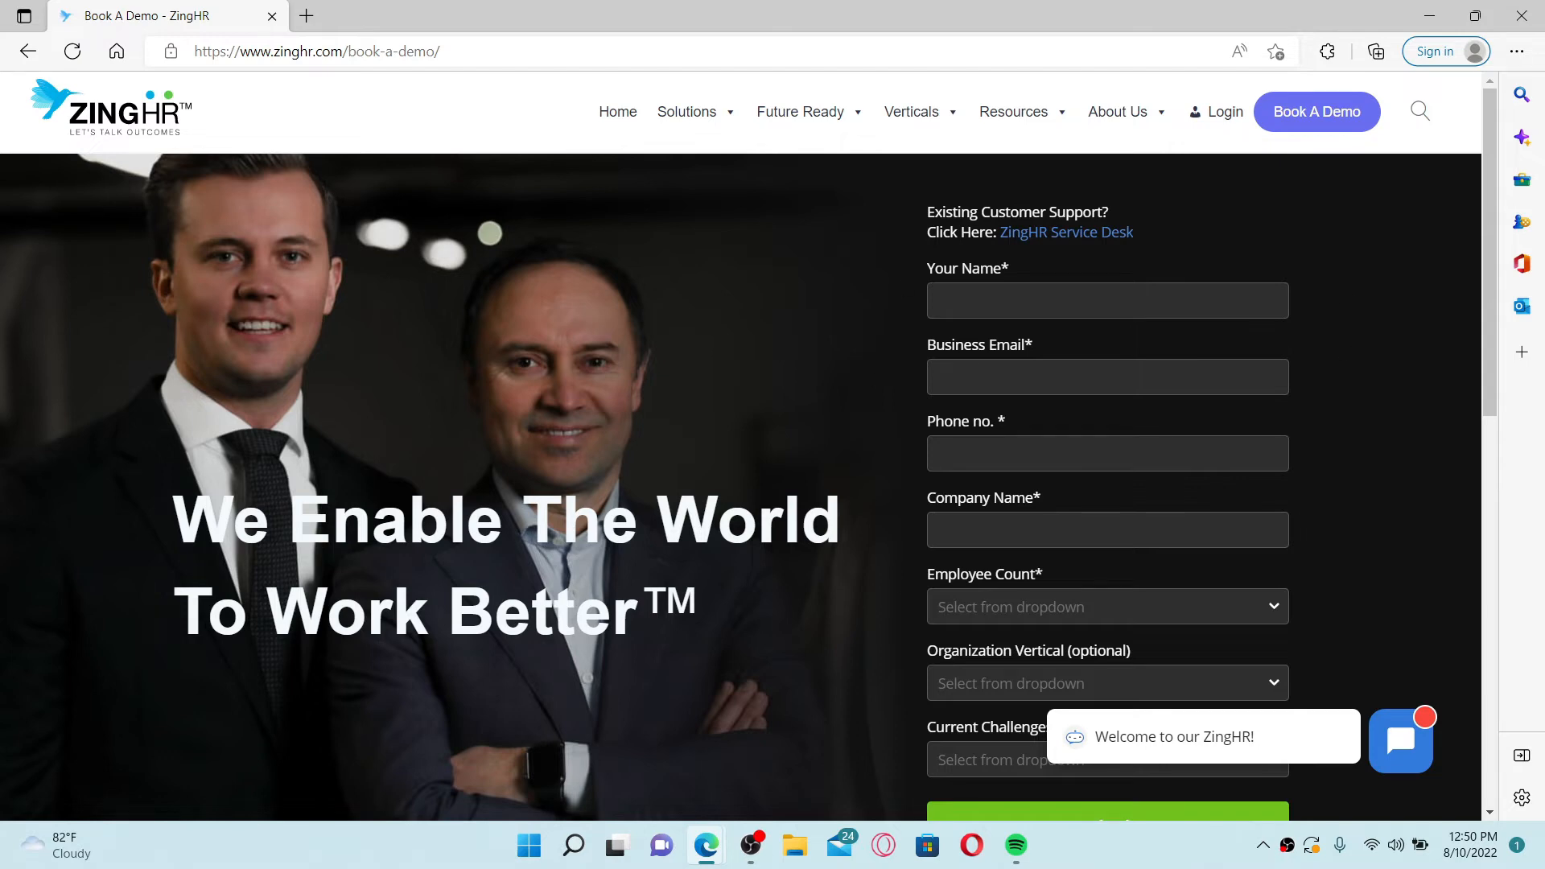
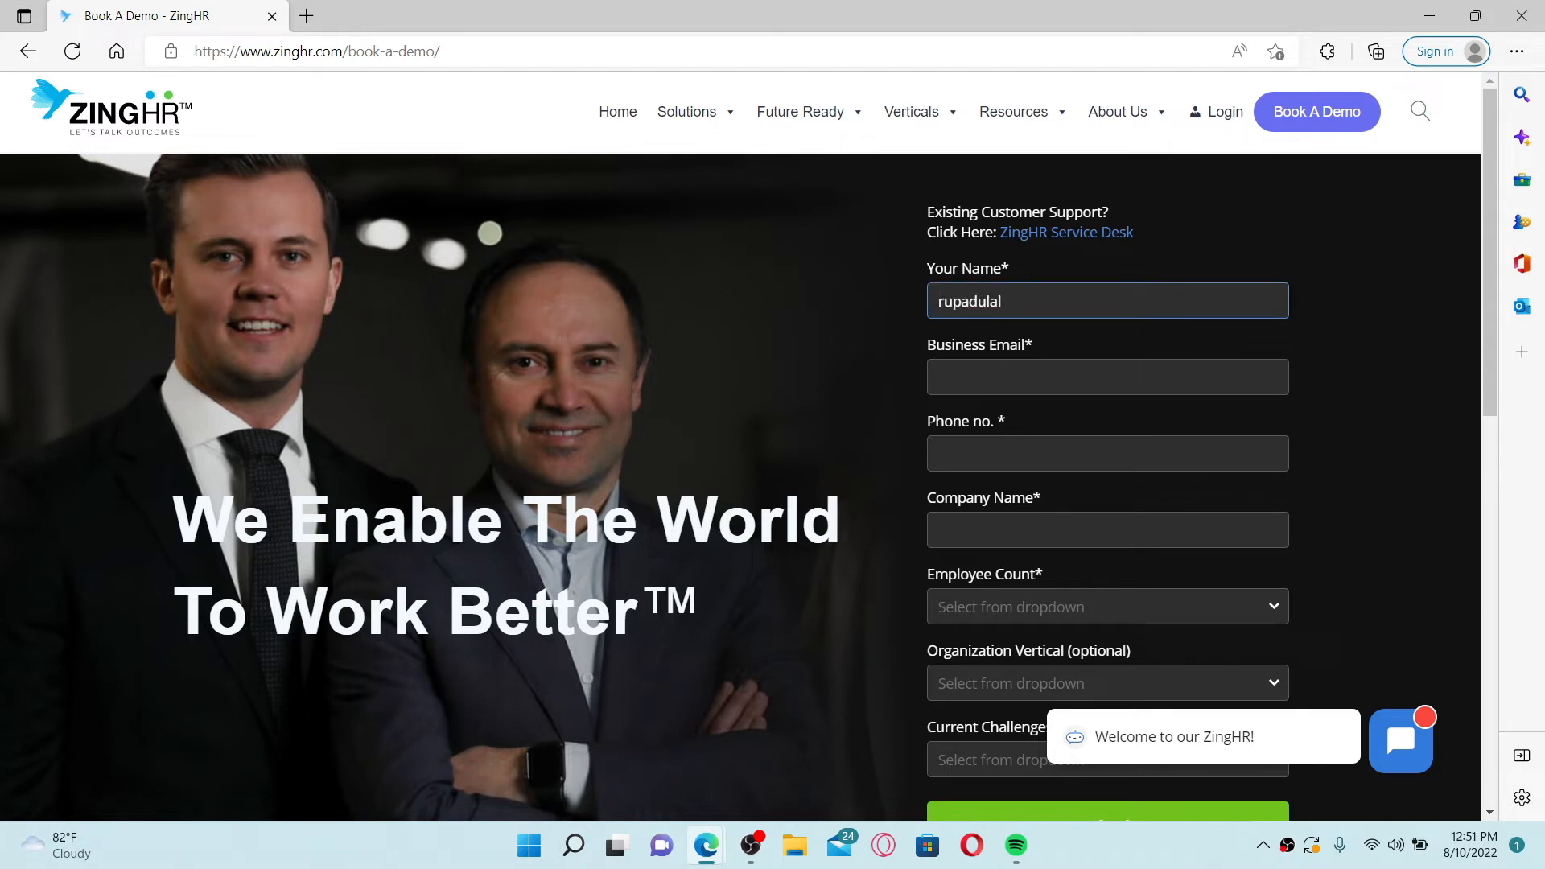
click(1108, 377)
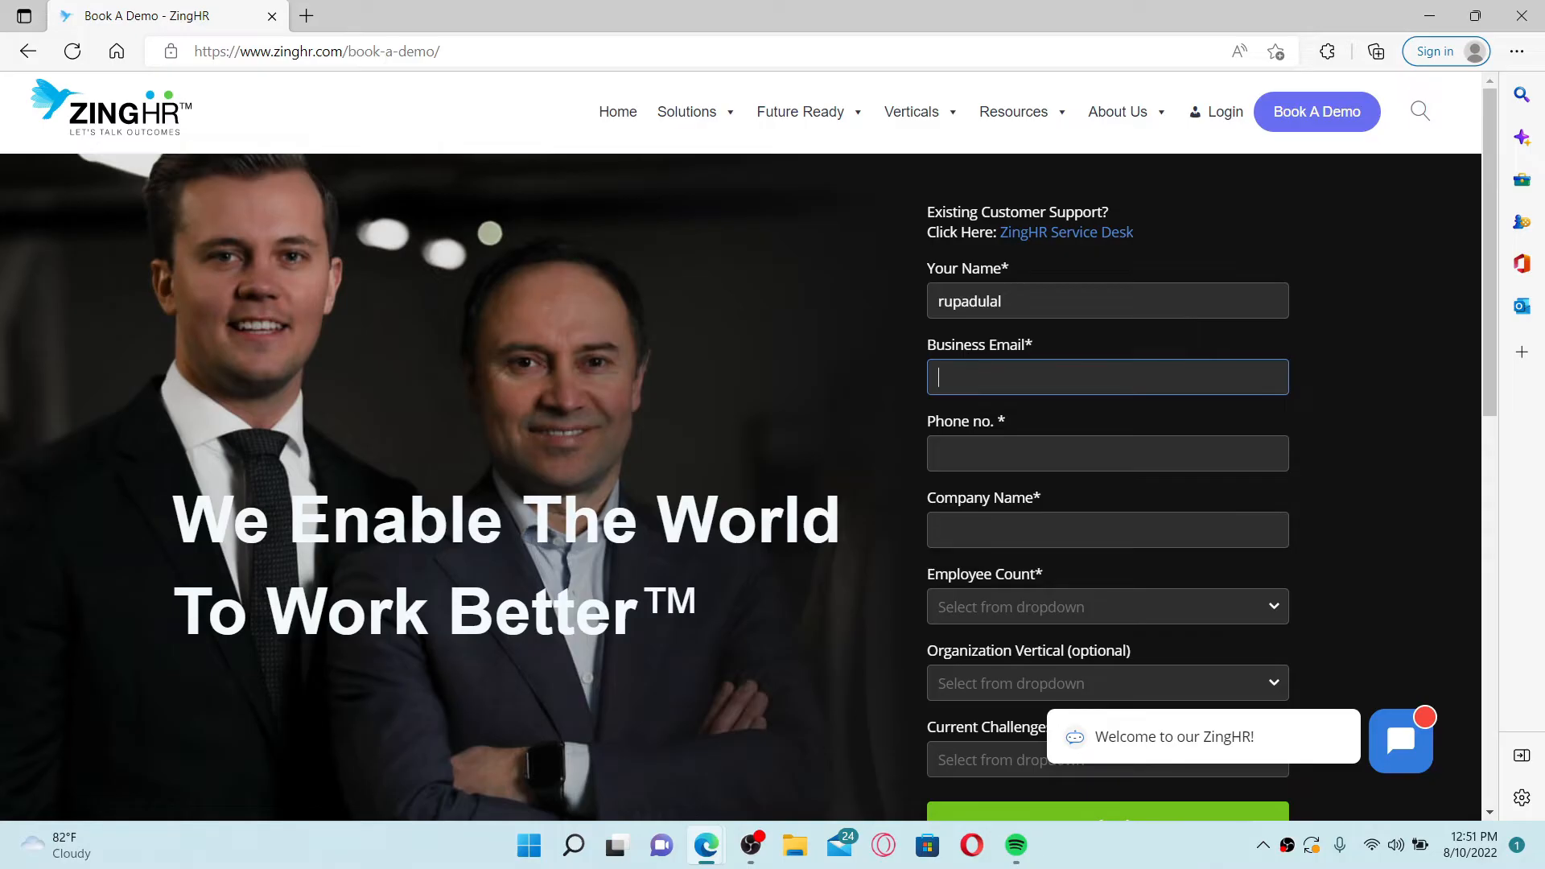
text(xyz@gmail.com)
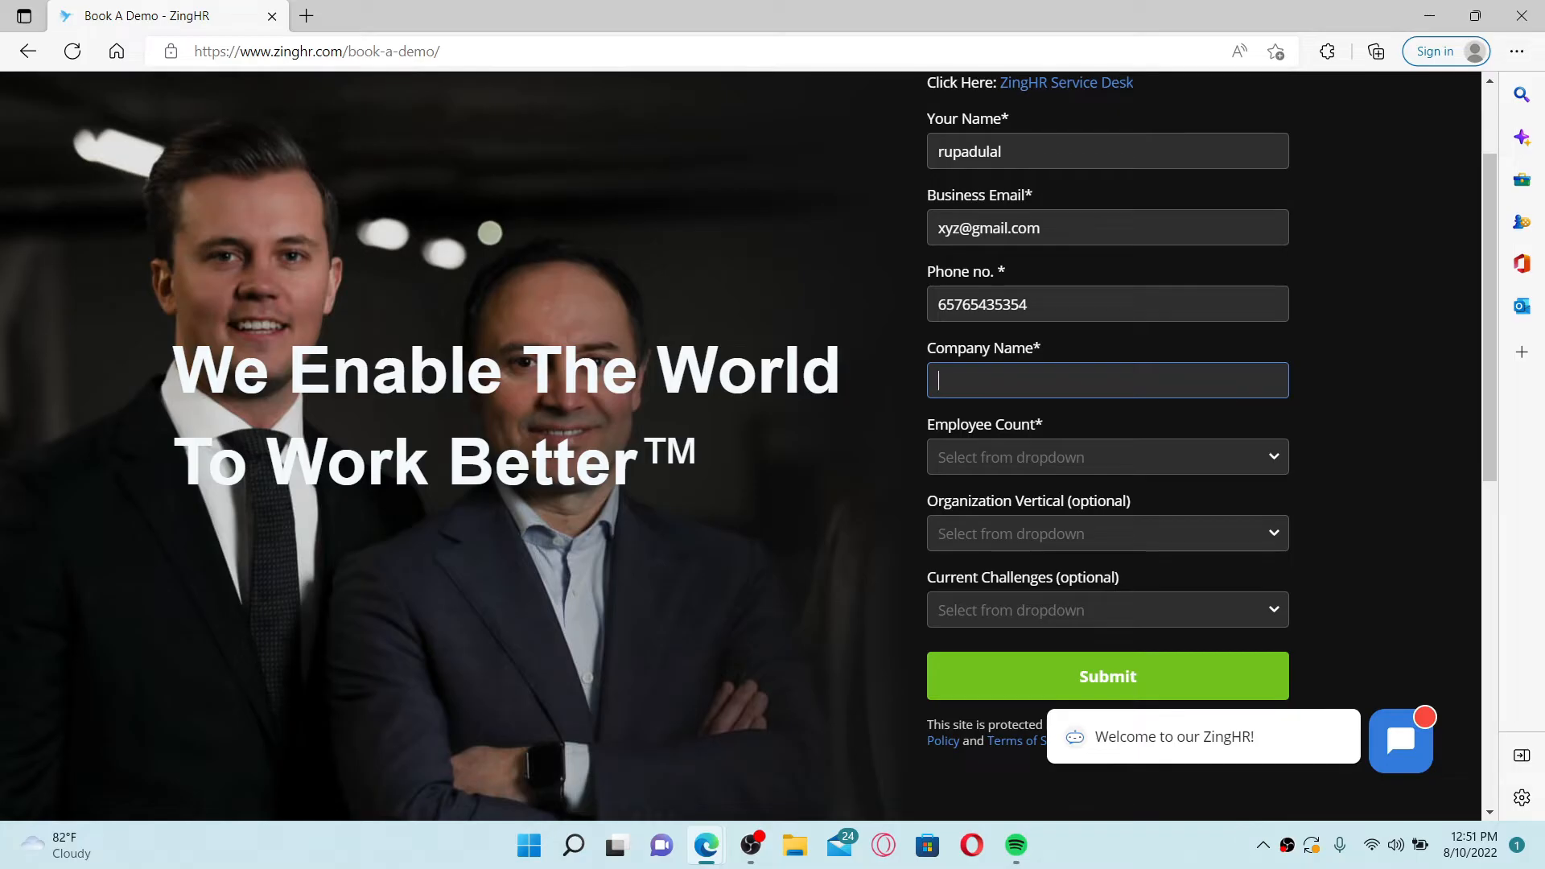
- Choose 25-100 as the Employee Count and scroll down to the Submit button
click(1108, 457)
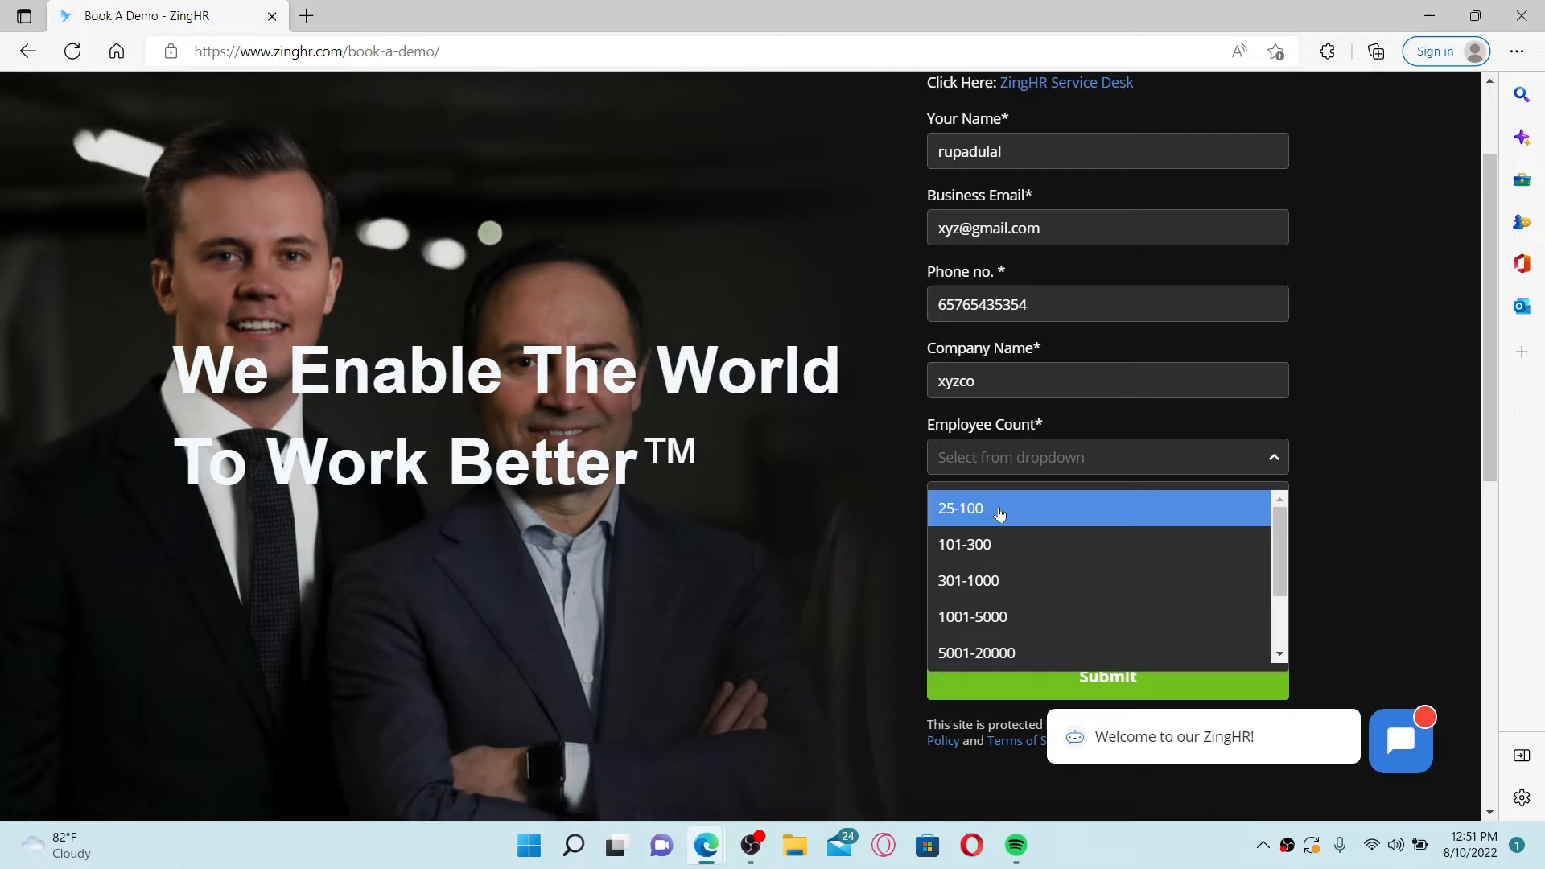
click(961, 508)
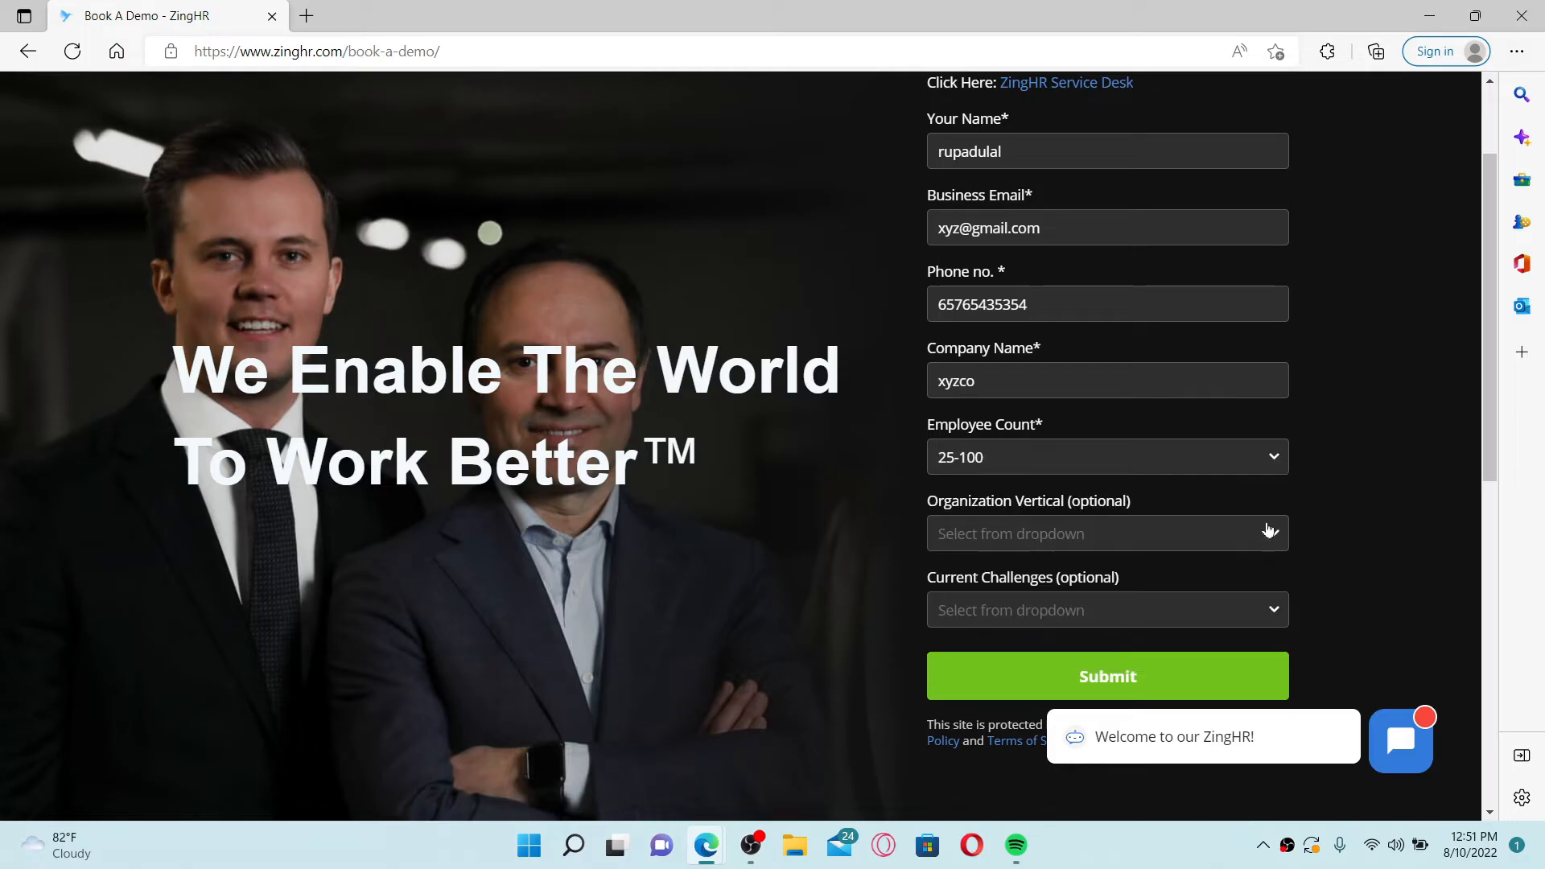
mouse_move(1021, 577)
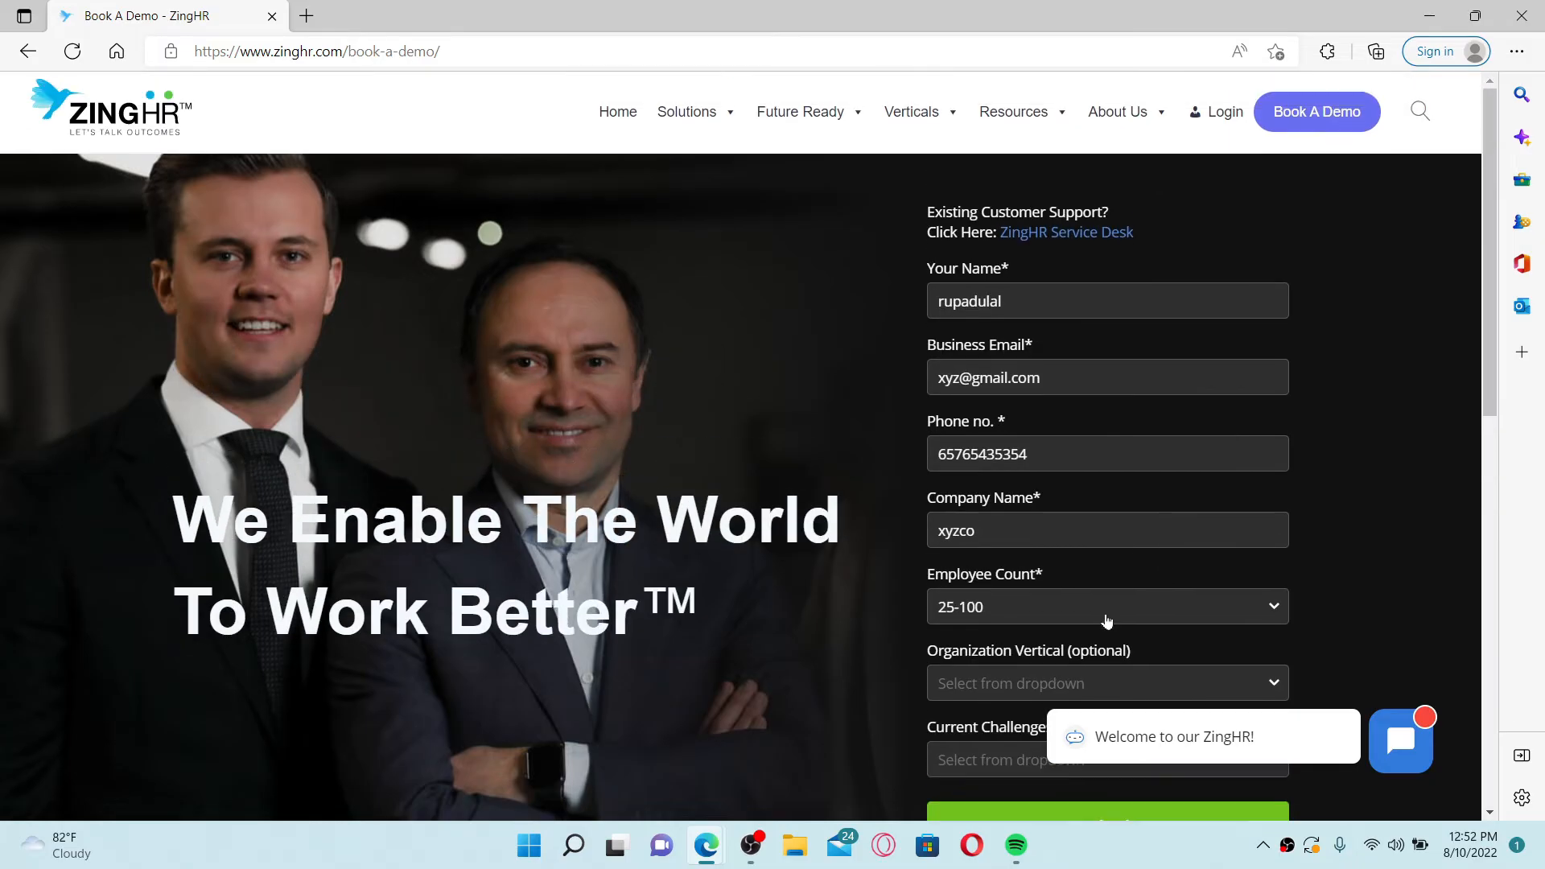
scroll(down, 3)
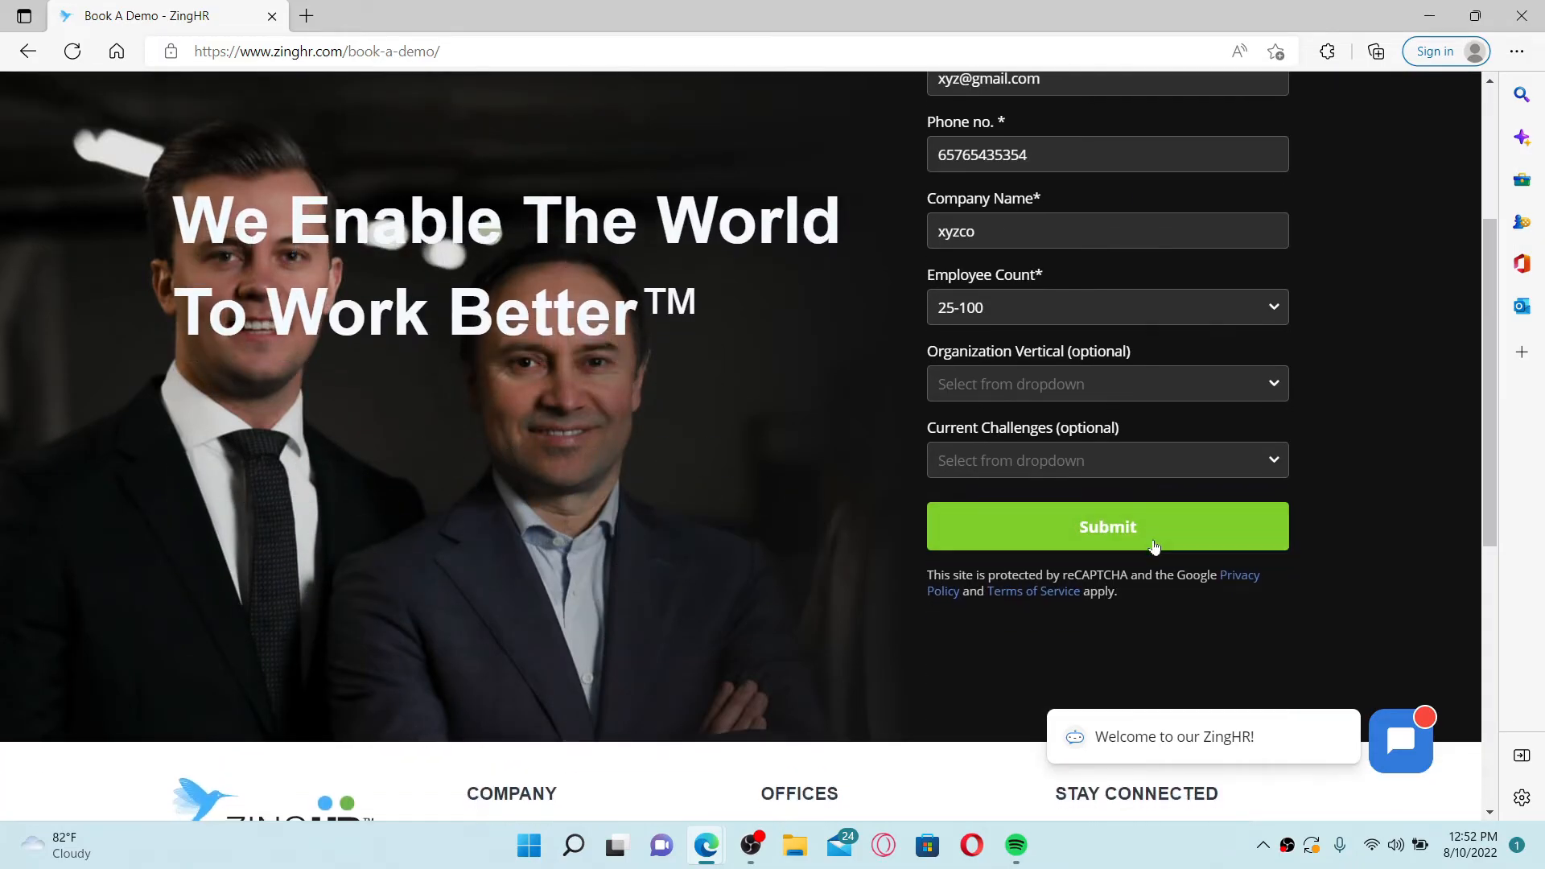